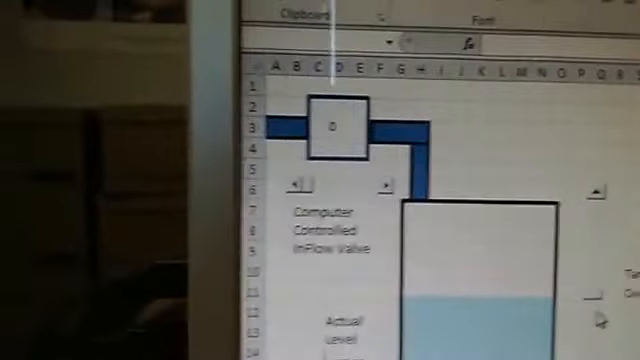
{"action": "scroll", "scroll_direction": "down", "scroll_amount": 3}
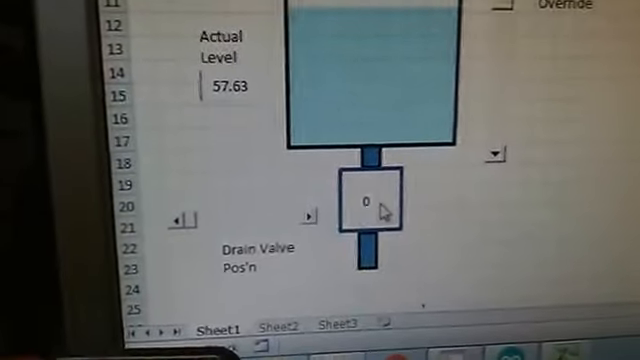